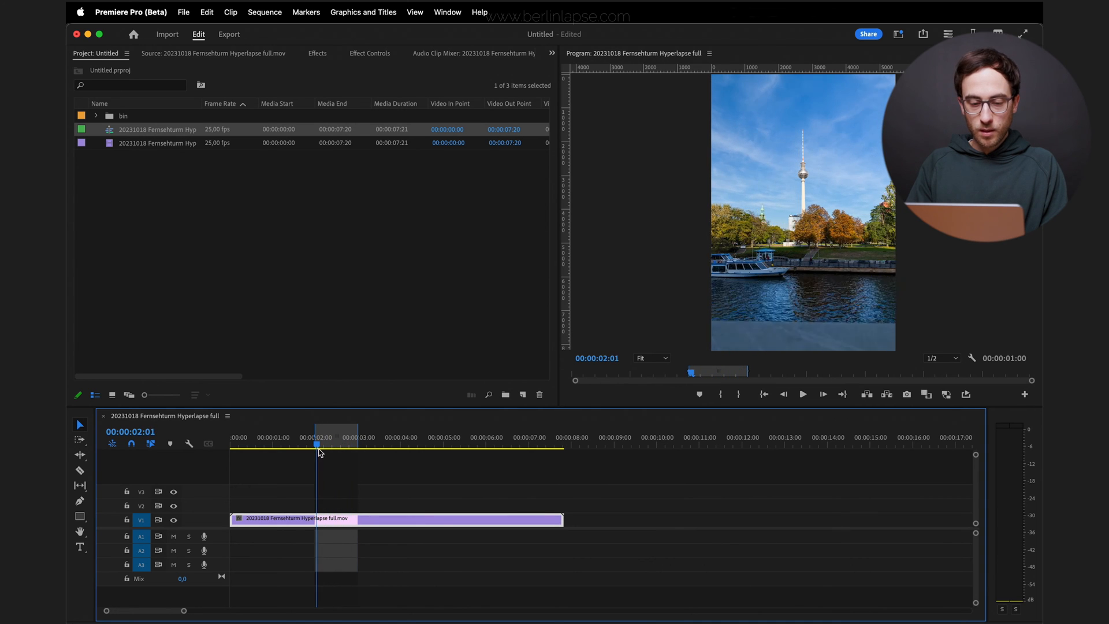
# Set the export to Sequence In/Out range with Use Maximum Render Quality enabled
pyautogui.click(736, 399)
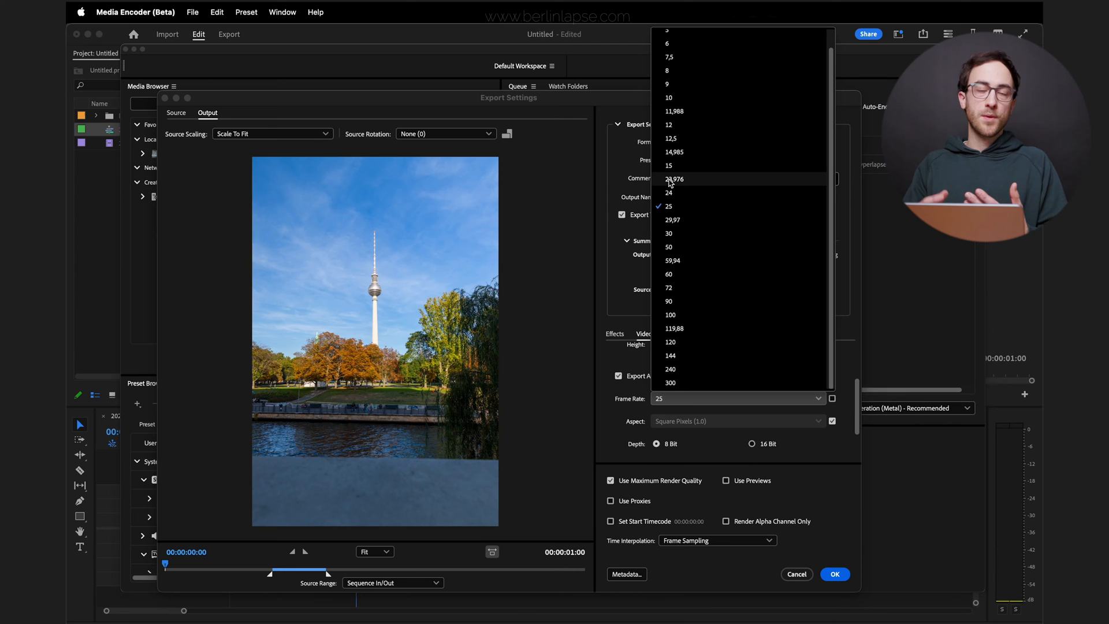